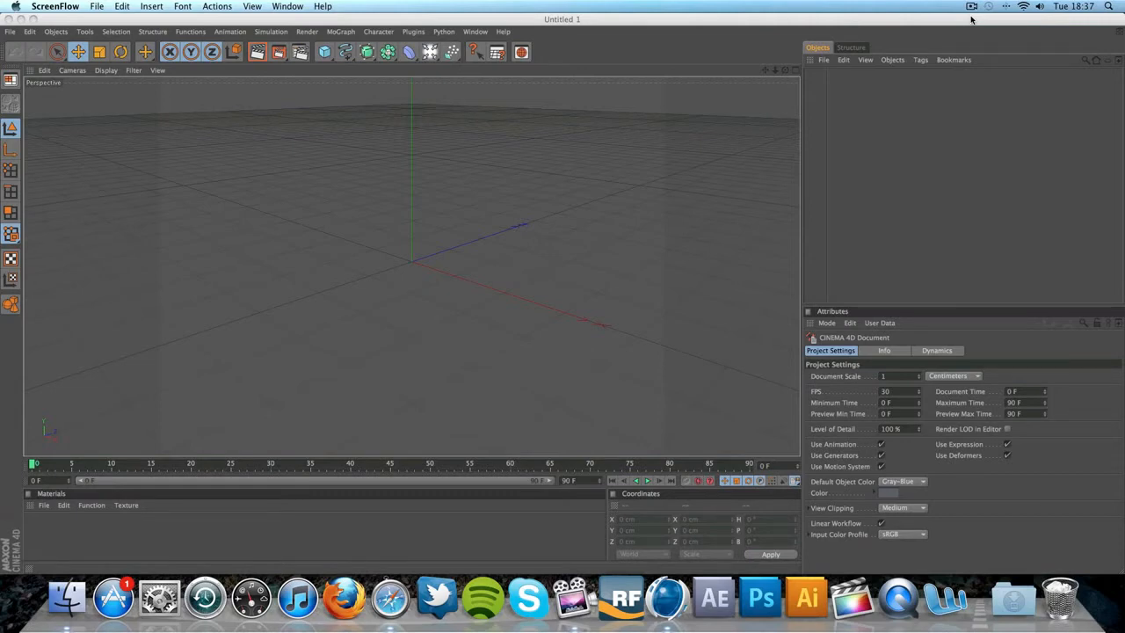
pyautogui.moveTo(960, 10)
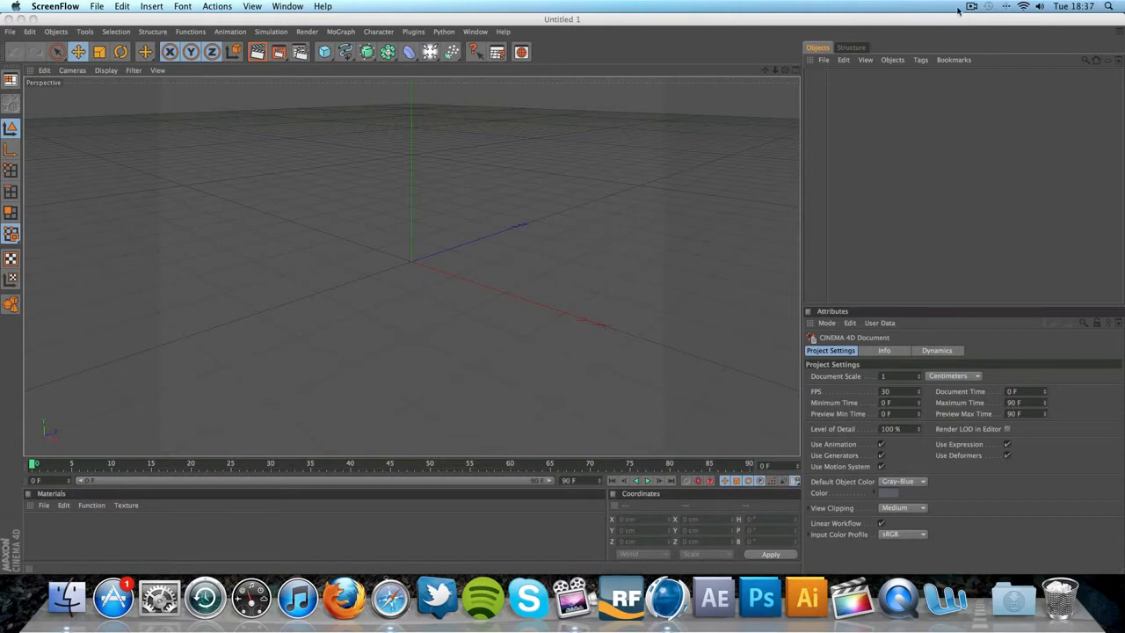
pyautogui.moveTo(916, 121)
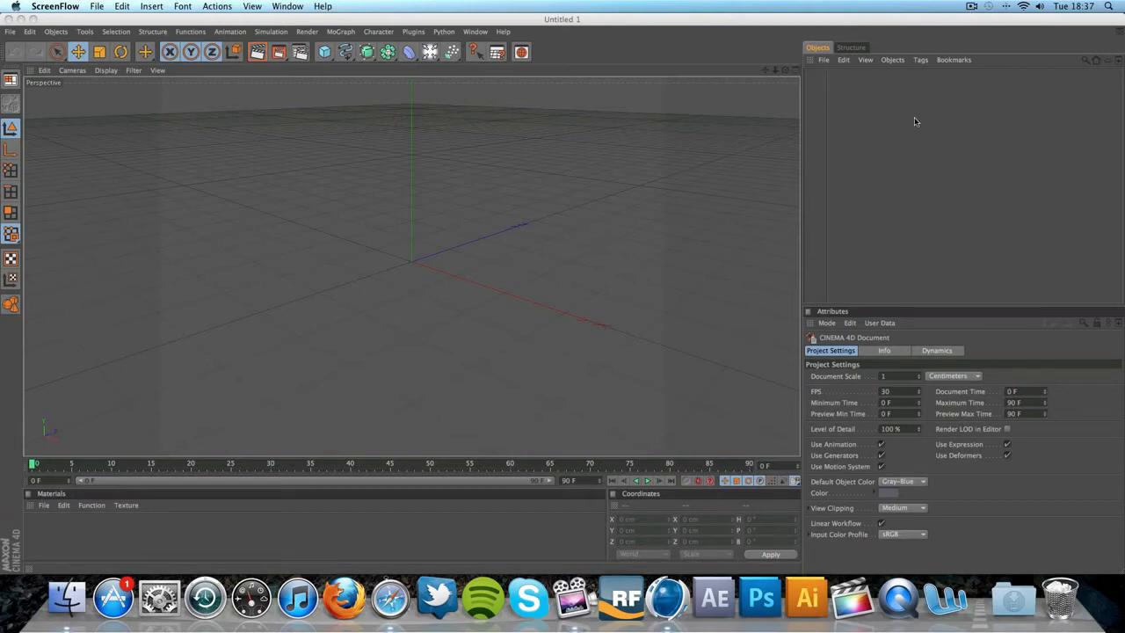
pyautogui.moveTo(637, 334)
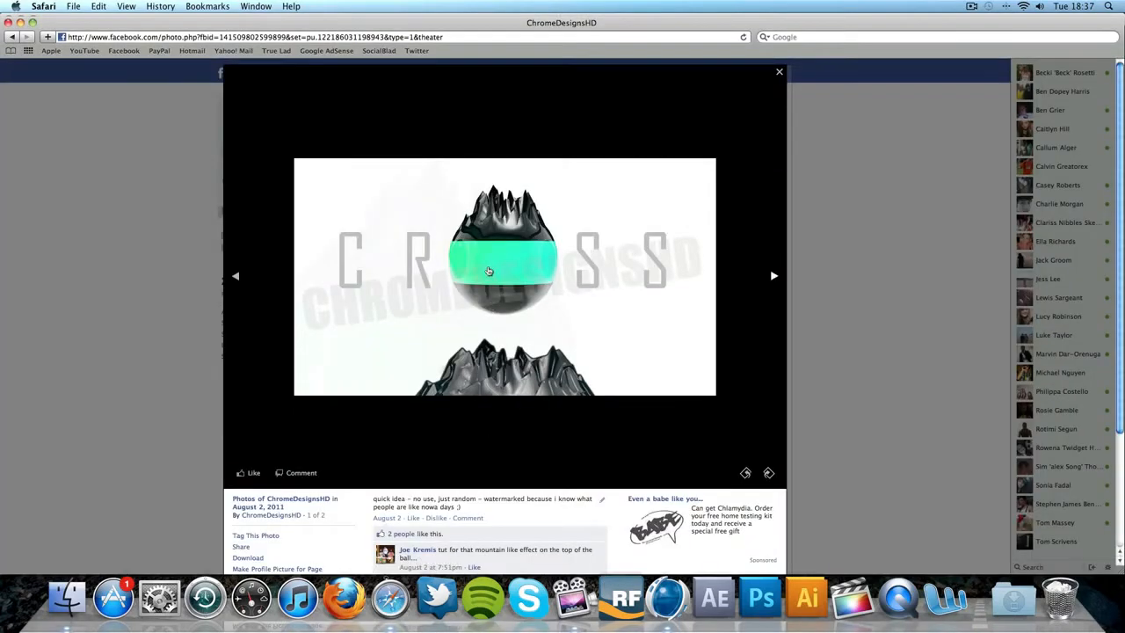
pyautogui.moveTo(510, 304)
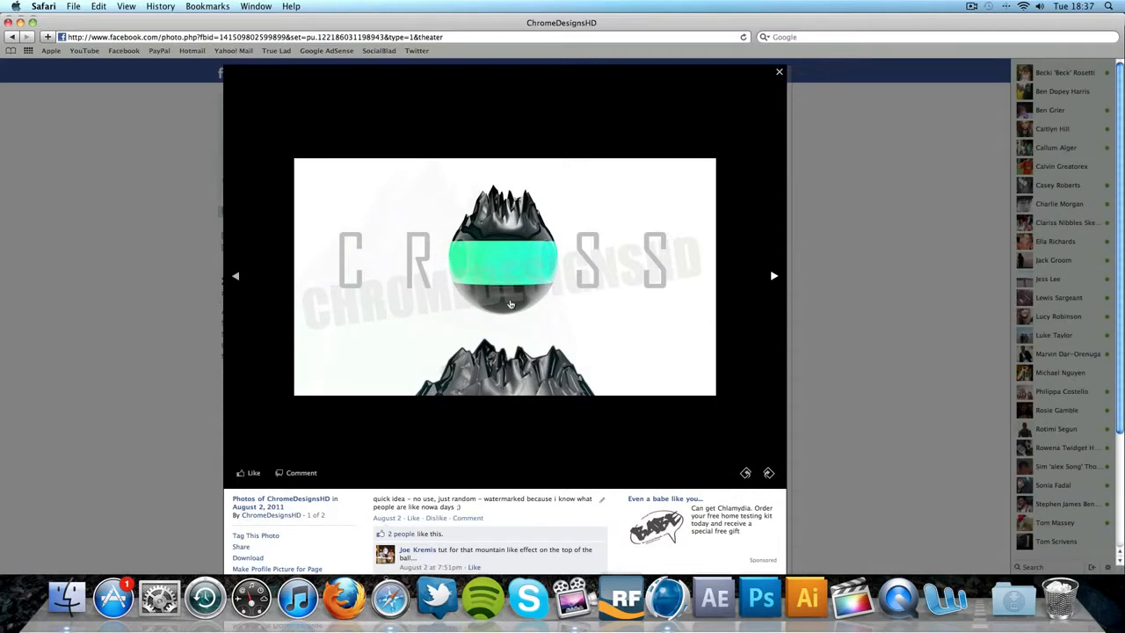
pyautogui.moveTo(522, 257)
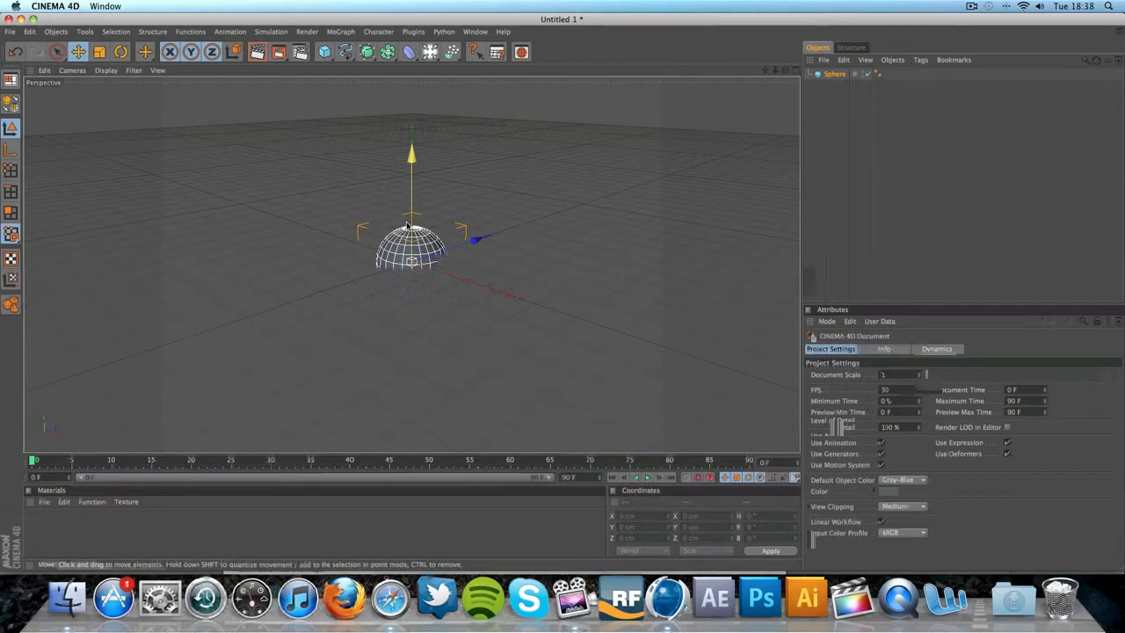
# Add a Sphere primitive to the empty scene
pyautogui.click(520, 51)
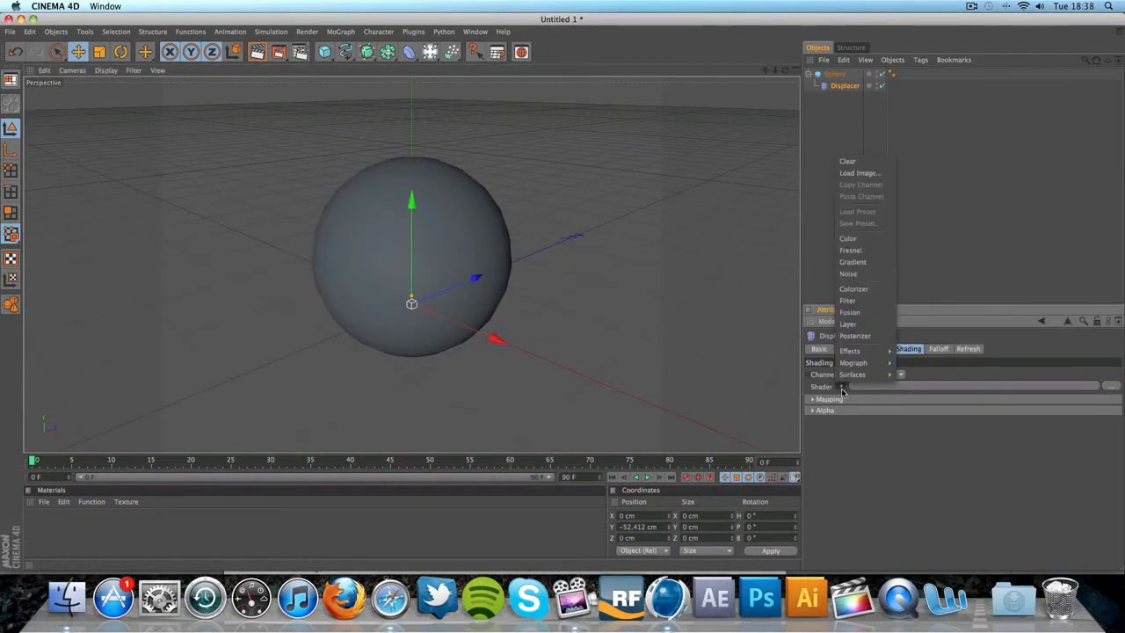
# Drive the Displacer with a Noise shader and test-render the lumpy sphere
pyautogui.click(847, 274)
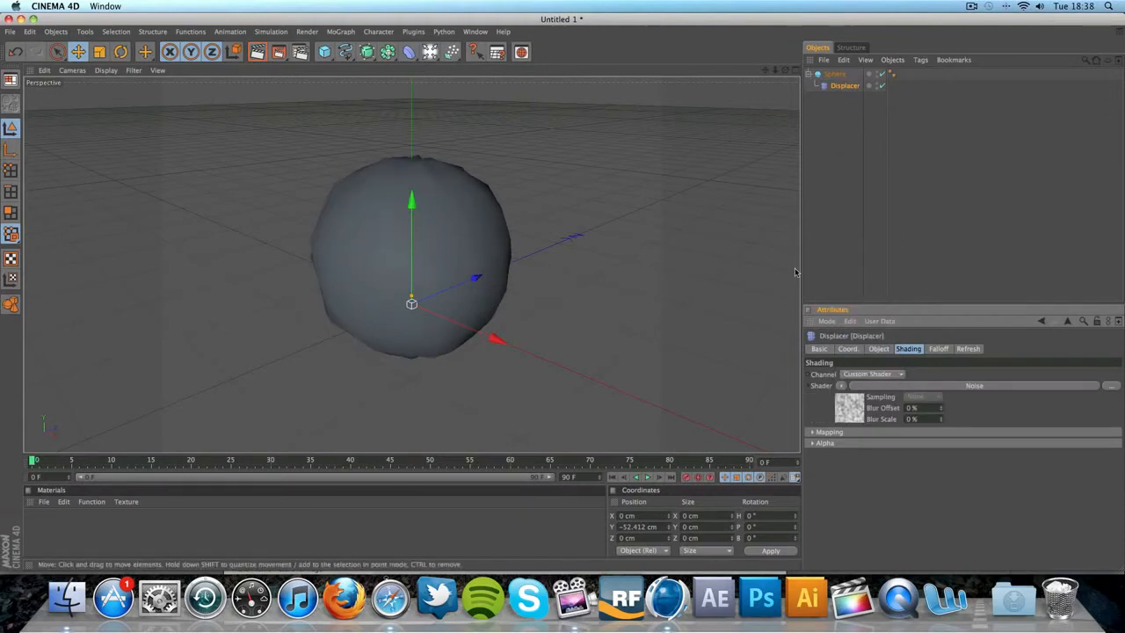
pyautogui.moveTo(787, 226)
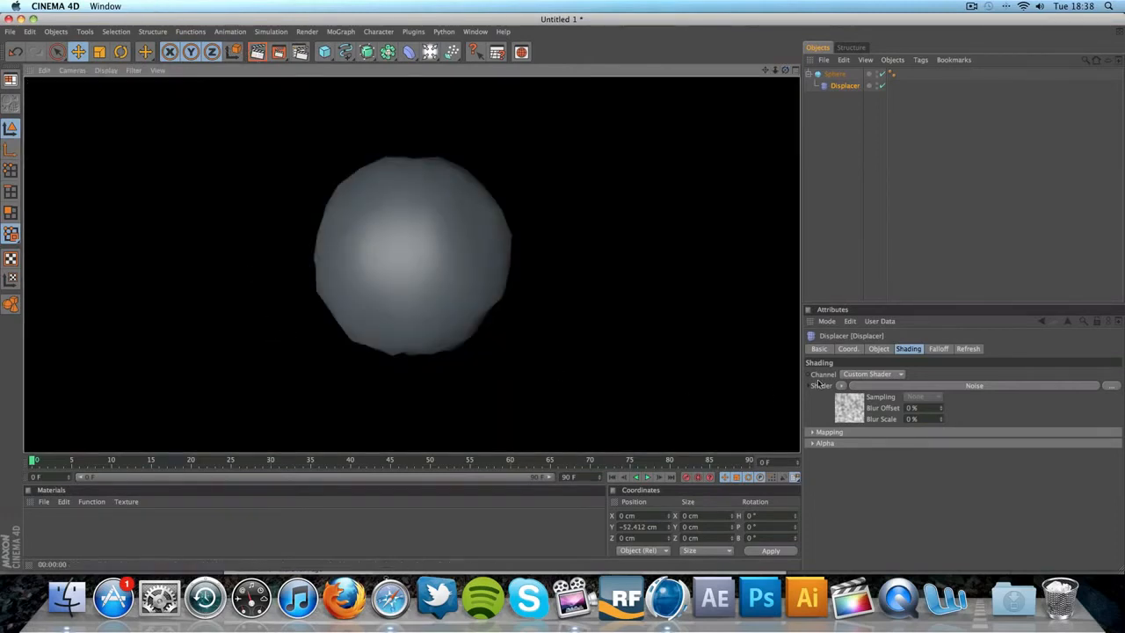
pyautogui.click(939, 348)
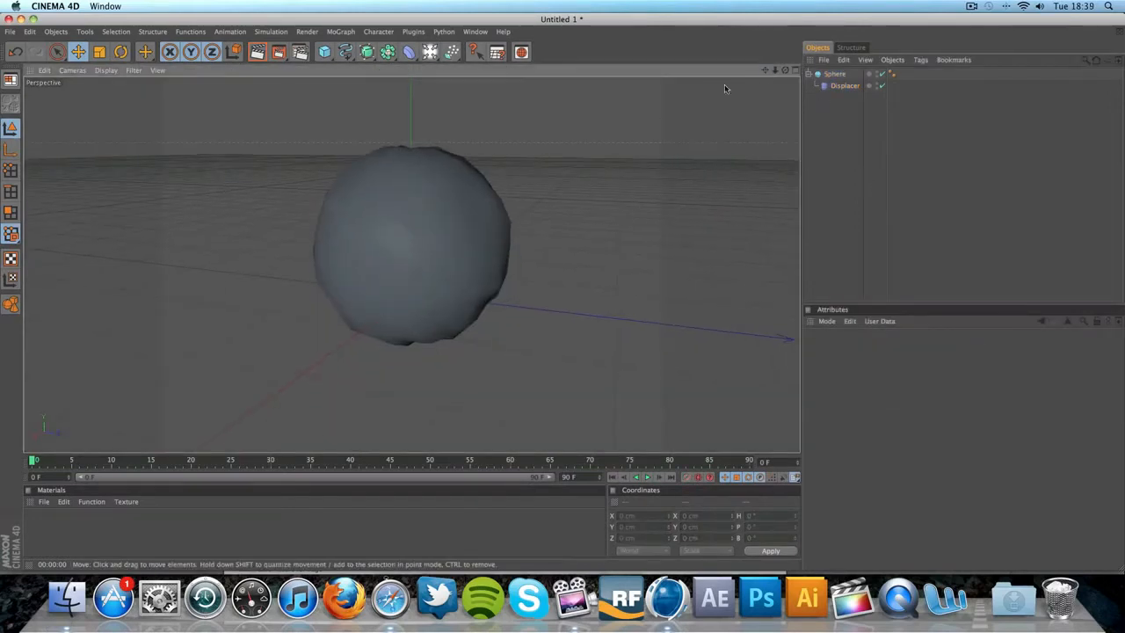
# Add a Floor under the sphere, select the Displacer, and glance at the chrome reference photo
pyautogui.click(833, 74)
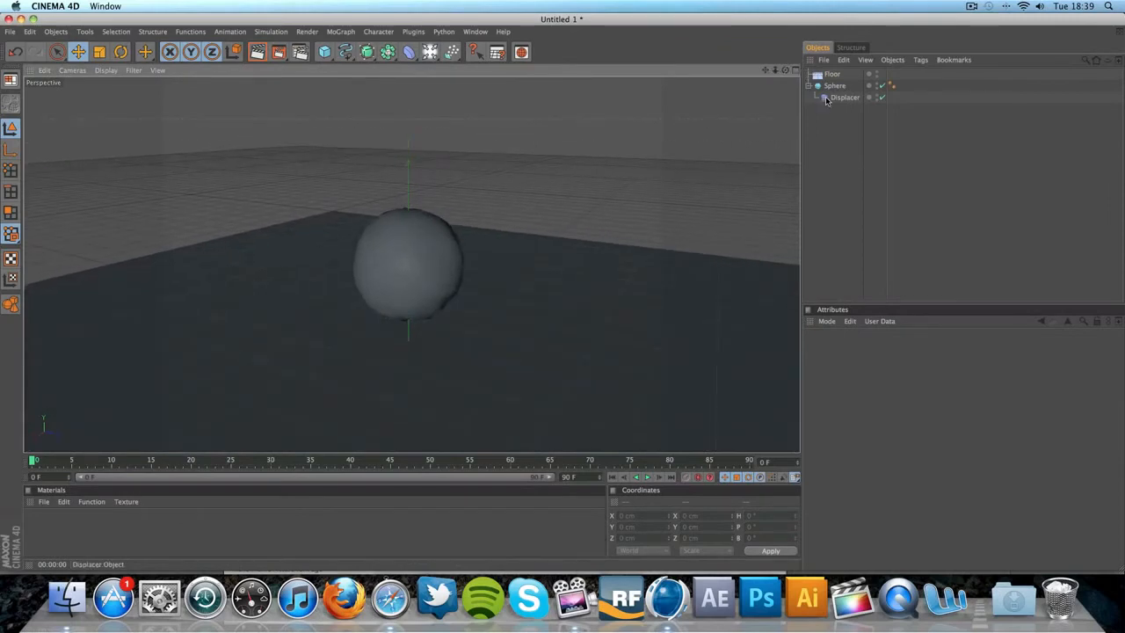
pyautogui.click(842, 99)
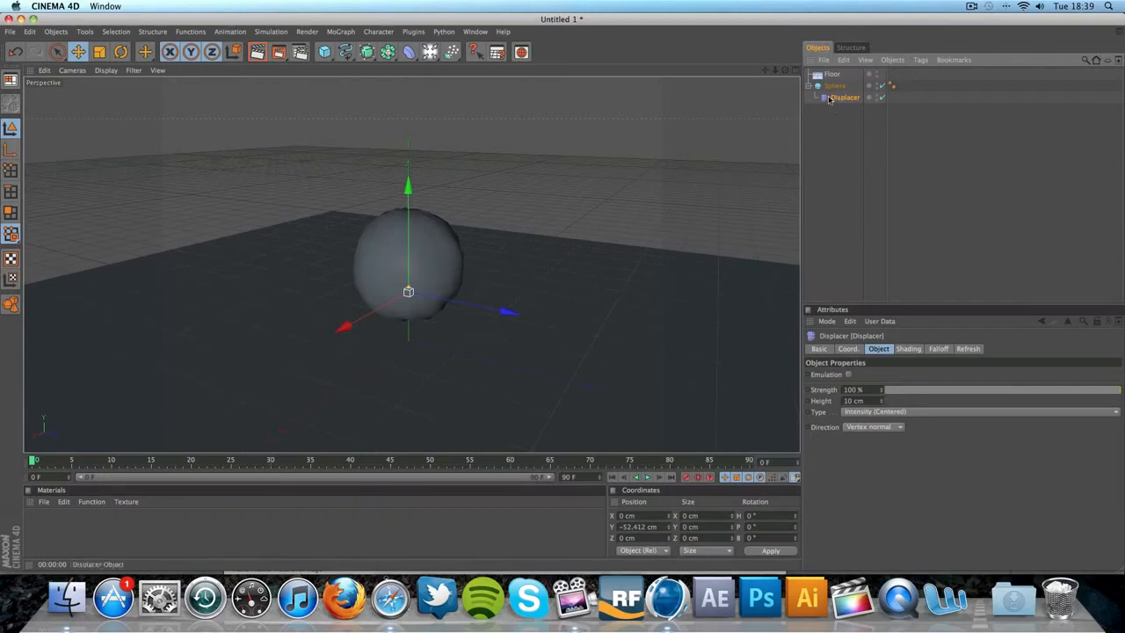
pyautogui.click(848, 348)
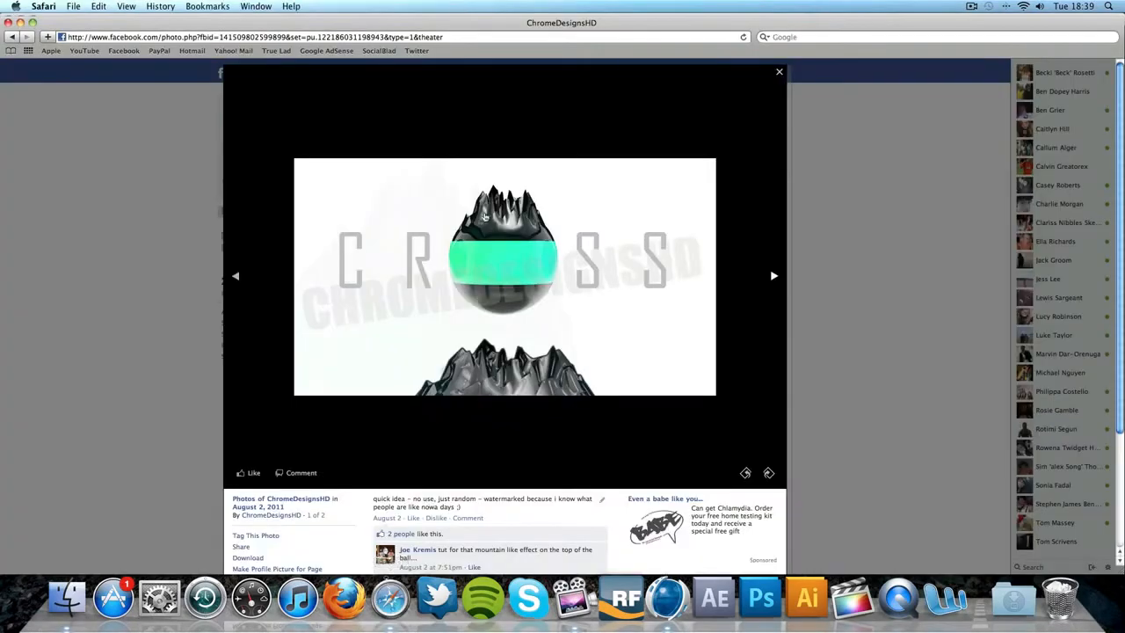
pyautogui.click(666, 598)
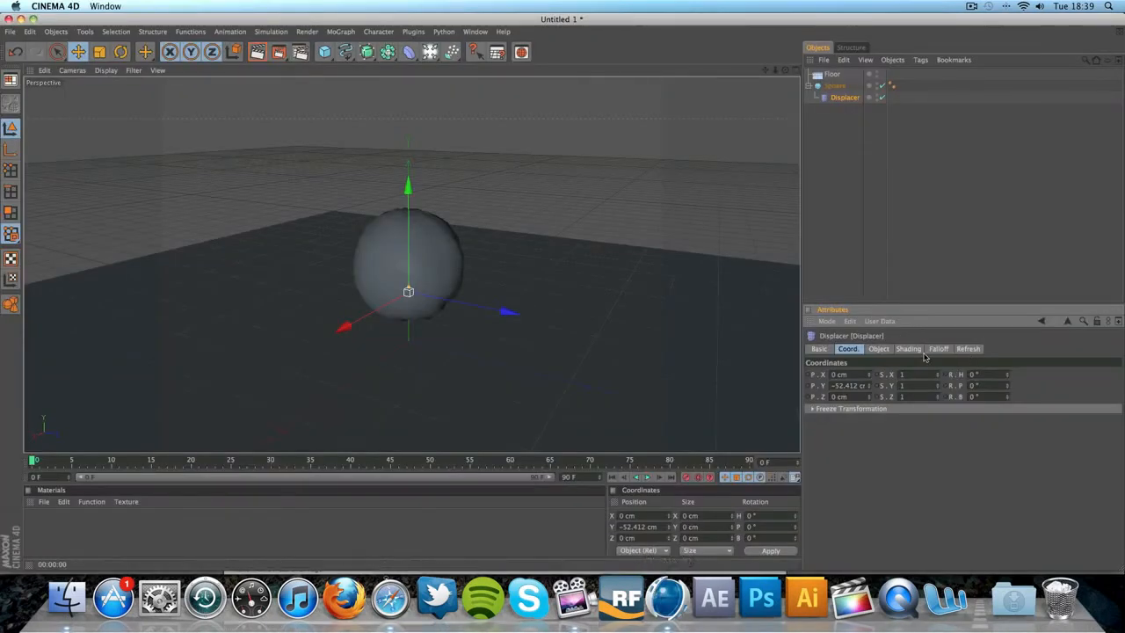
# Set the Displacer's falloff Shape to Box around the sphere
pyautogui.click(939, 348)
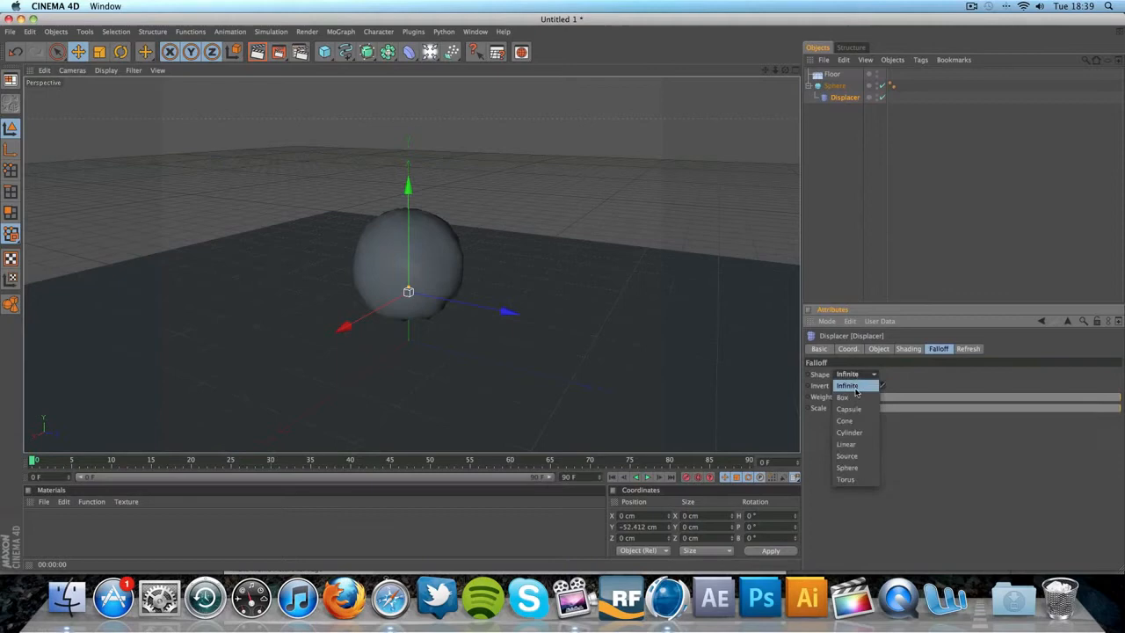
pyautogui.click(840, 398)
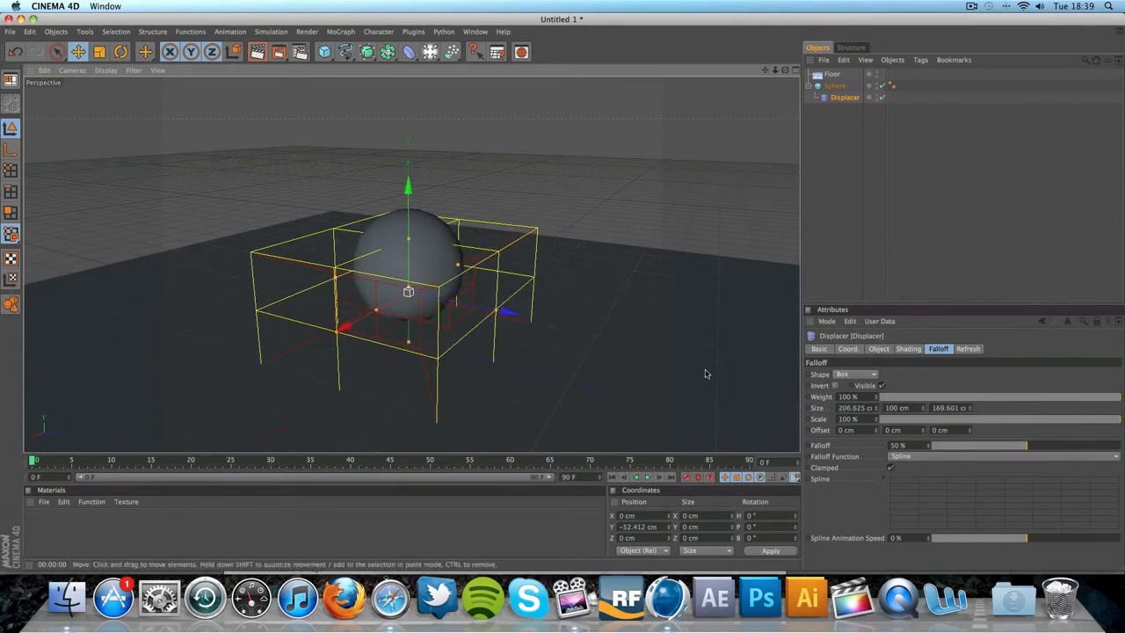
# Crank the Displacer Strength up so long spikes burst from the sphere, and render to check
pyautogui.click(879, 348)
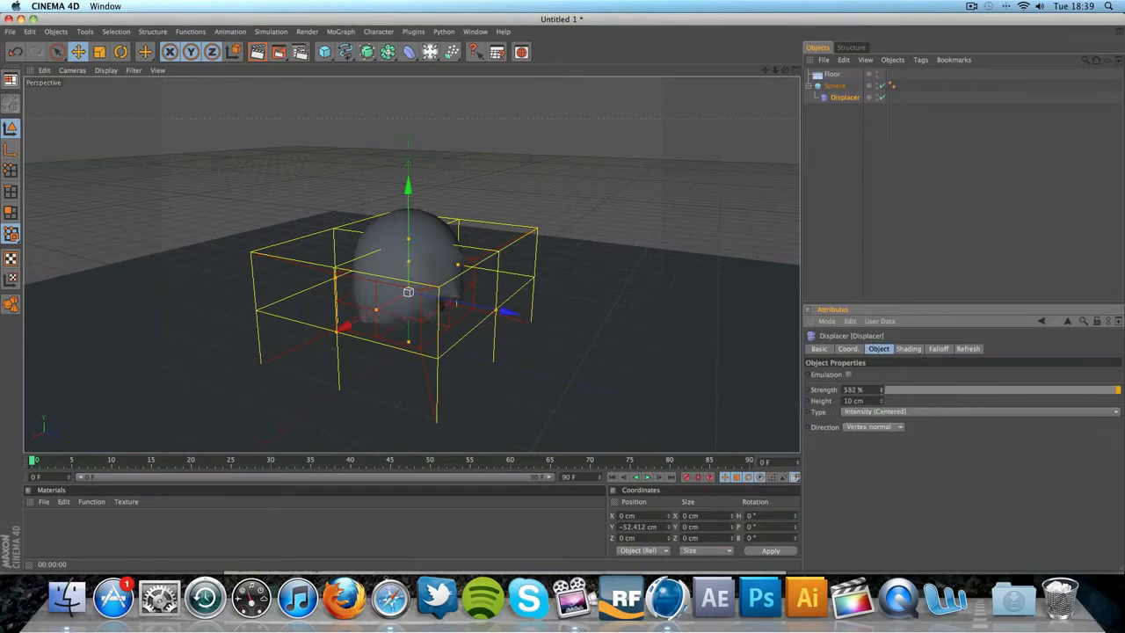
pyautogui.moveTo(882, 390); pyautogui.dragTo(888, 390)
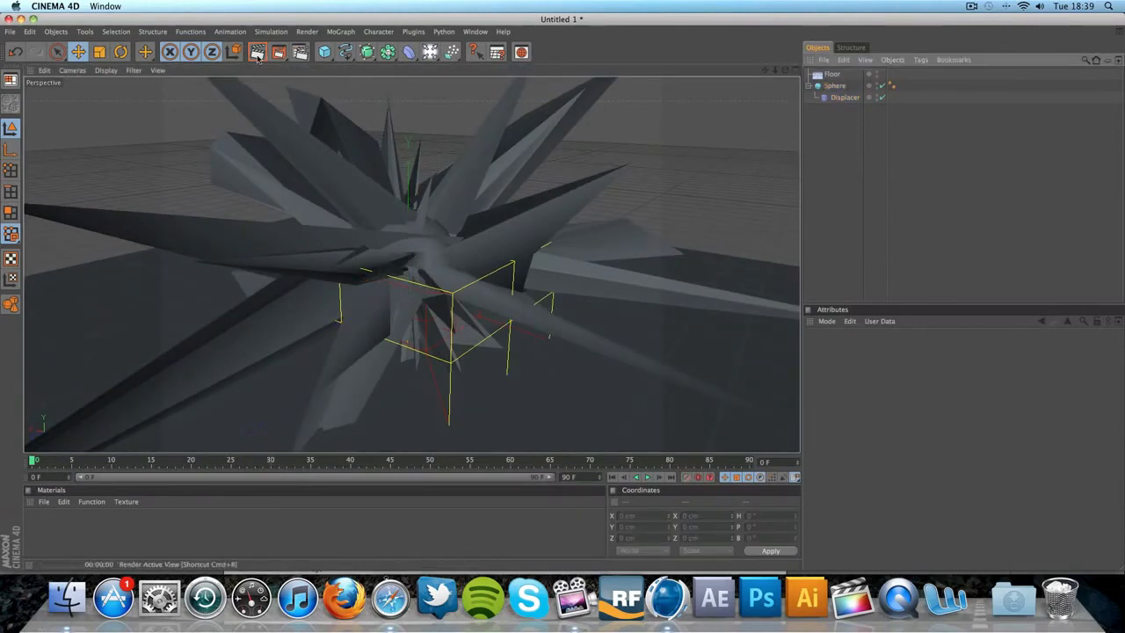
pyautogui.click(256, 53)
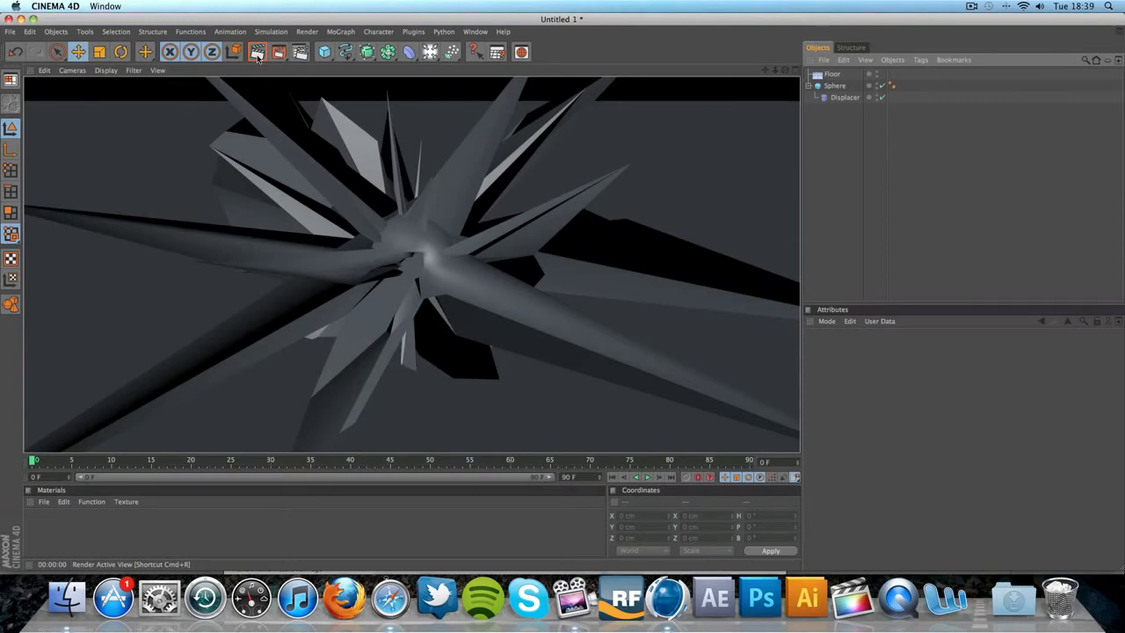
pyautogui.click(835, 88)
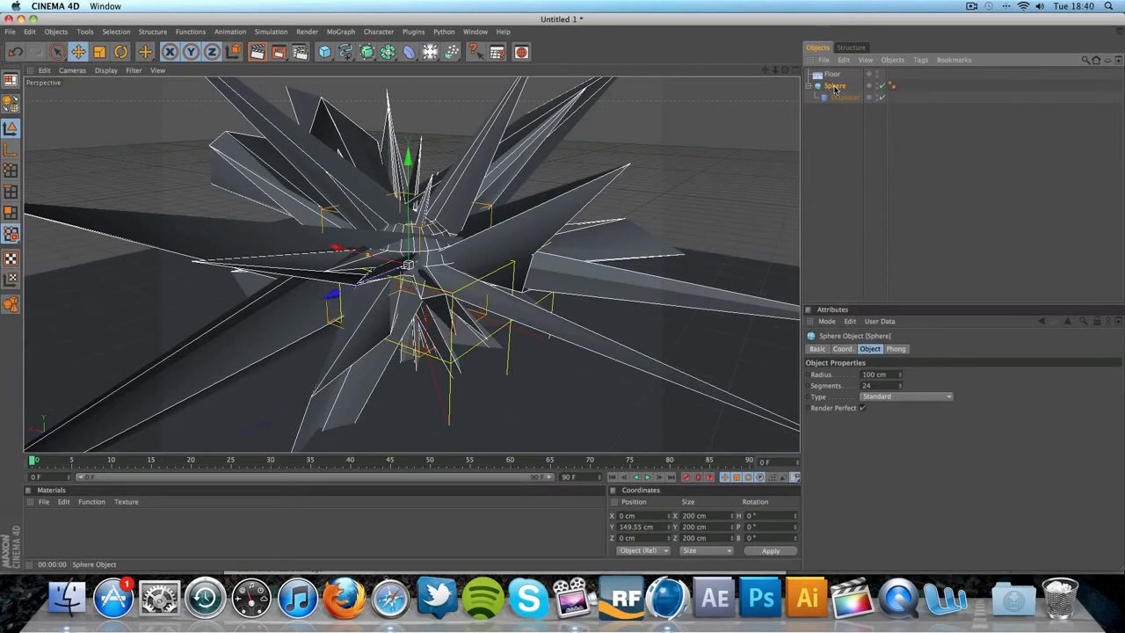
pyautogui.click(844, 99)
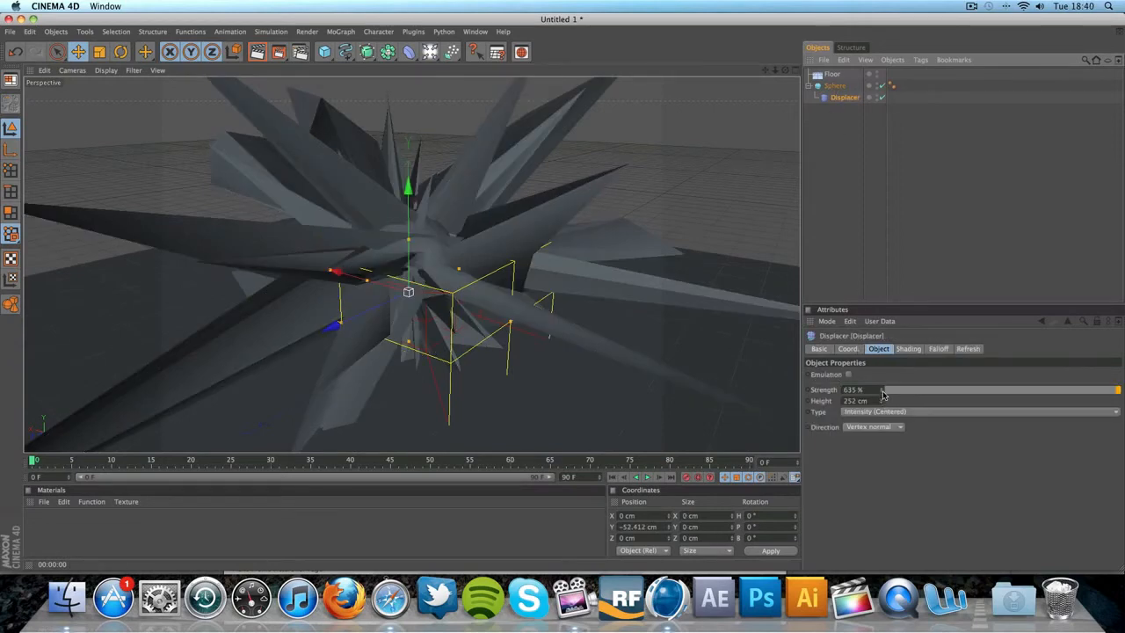
# Lower Strength and Height and shrink the falloff box so spikes crown only the top, then render
pyautogui.moveTo(879, 390); pyautogui.dragTo(882, 390)
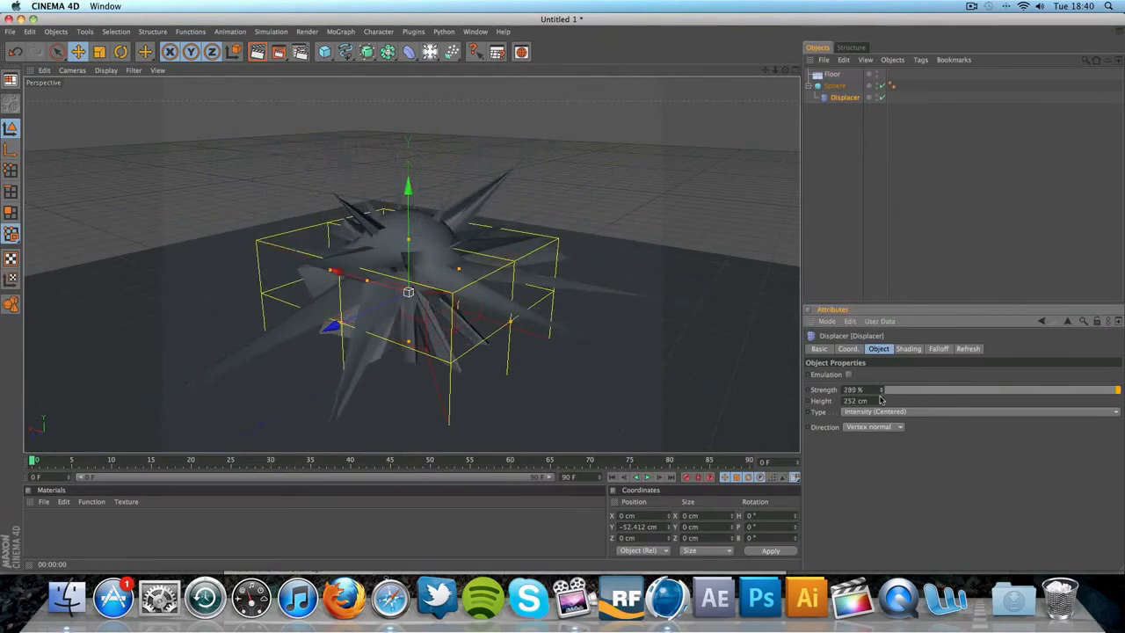
pyautogui.moveTo(879, 401); pyautogui.dragTo(857, 400)
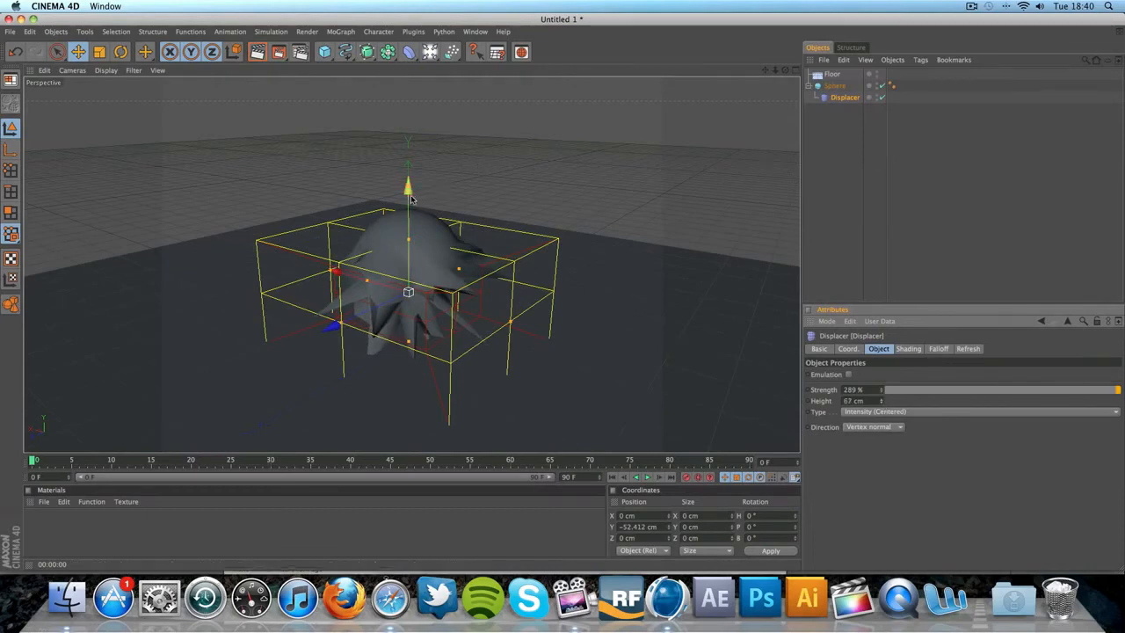
pyautogui.moveTo(408, 186); pyautogui.dragTo(408, 84)
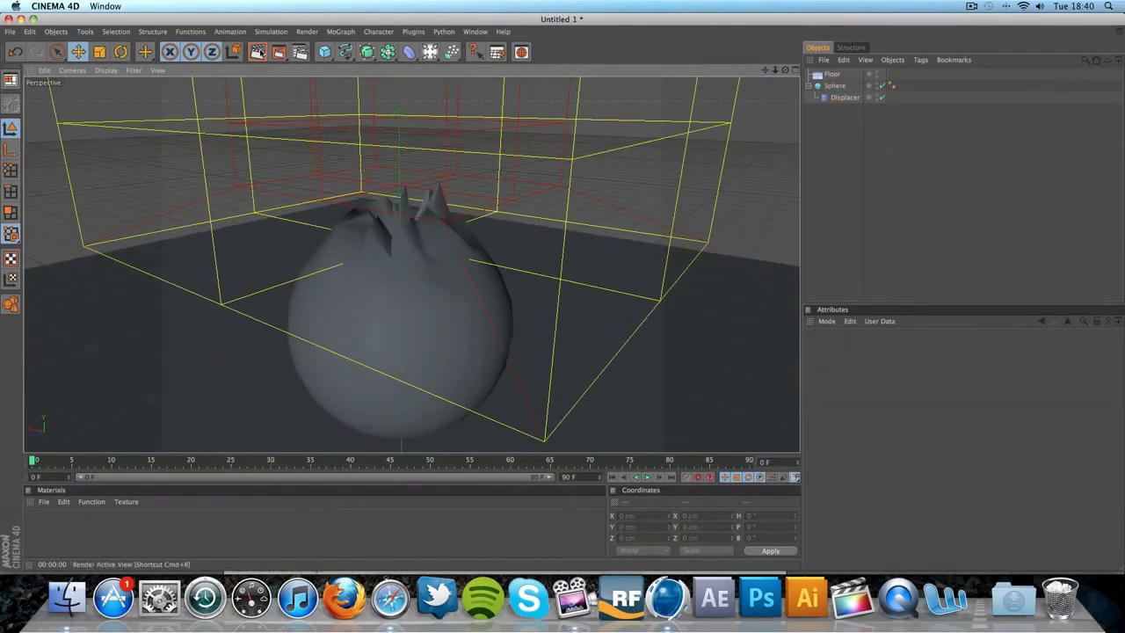
pyautogui.click(842, 98)
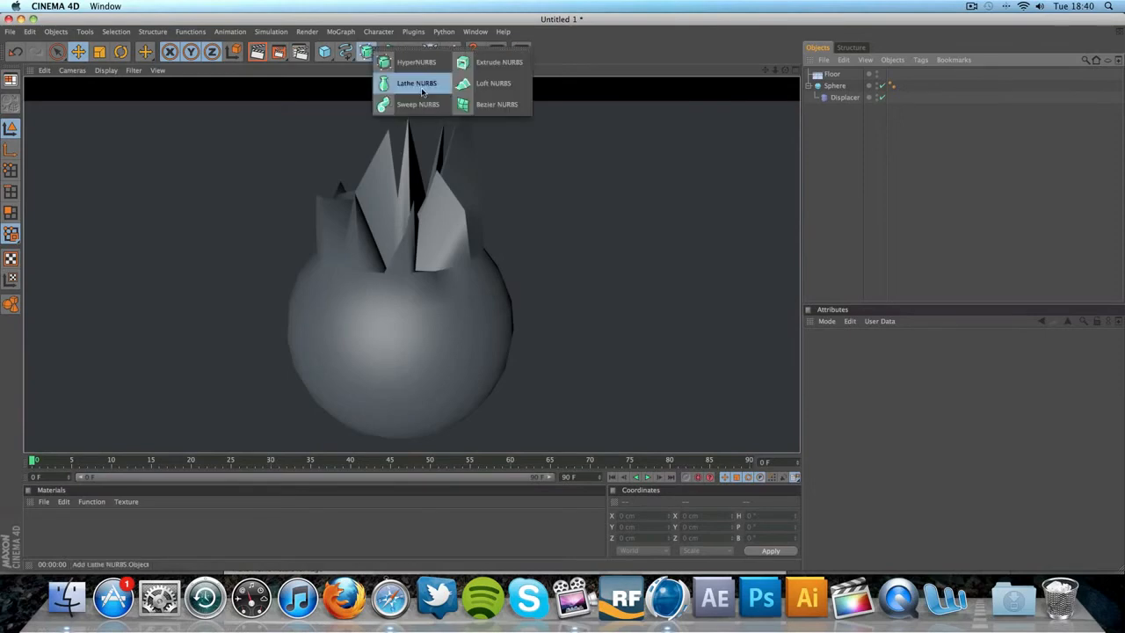
# Wrap the displaced sphere in a HyperNURBS to round off the peaks, and render
pyautogui.click(412, 62)
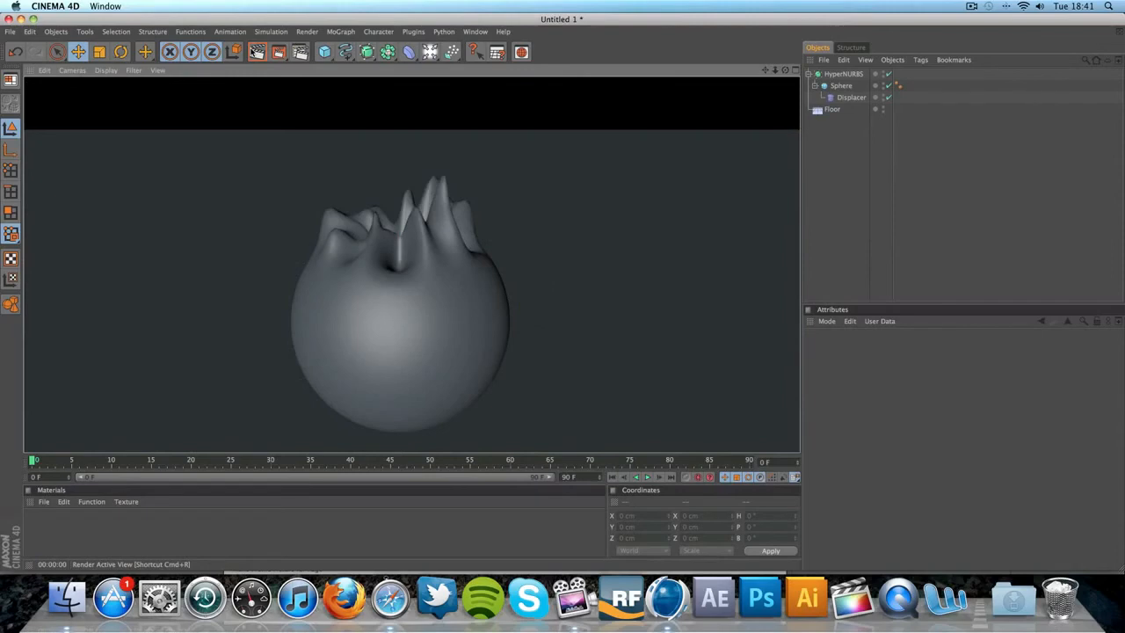
pyautogui.click(842, 72)
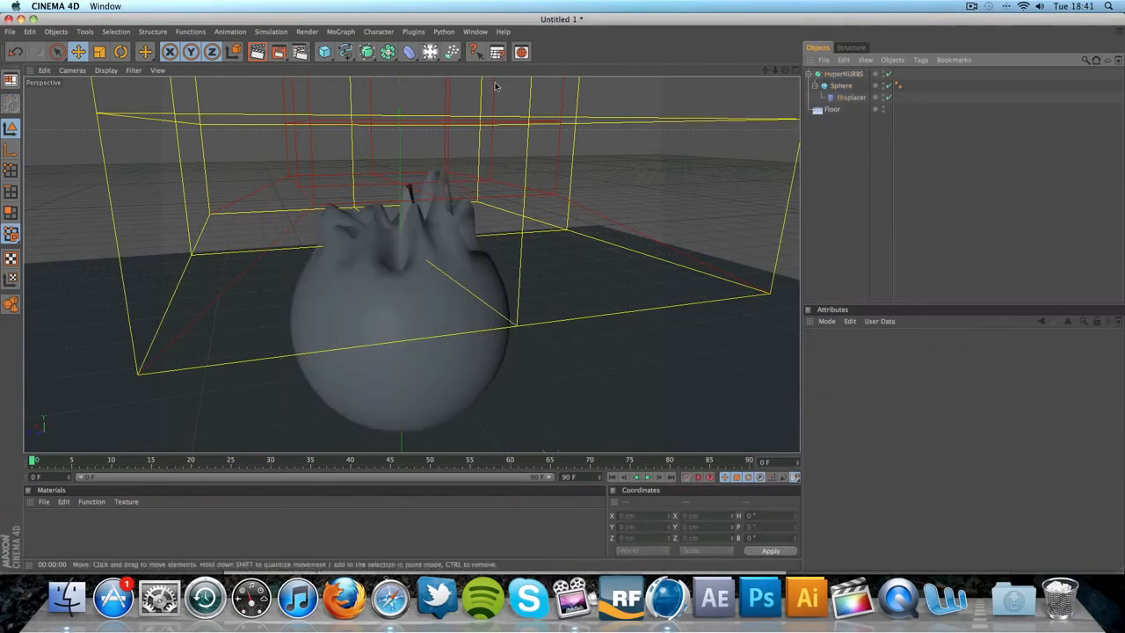
pyautogui.click(264, 53)
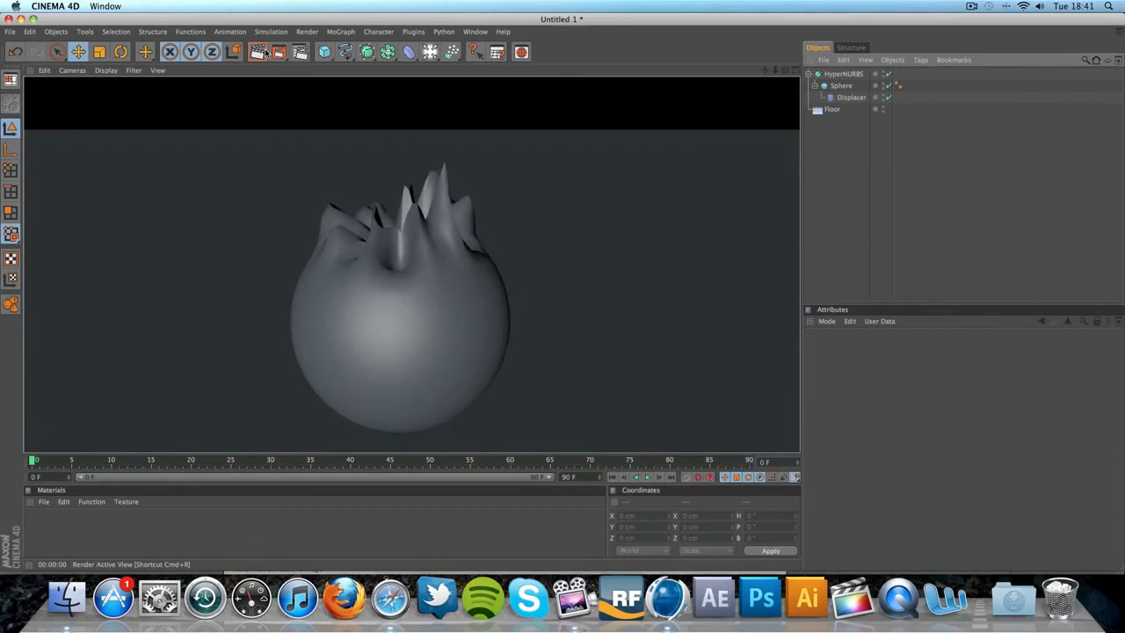
pyautogui.click(840, 72)
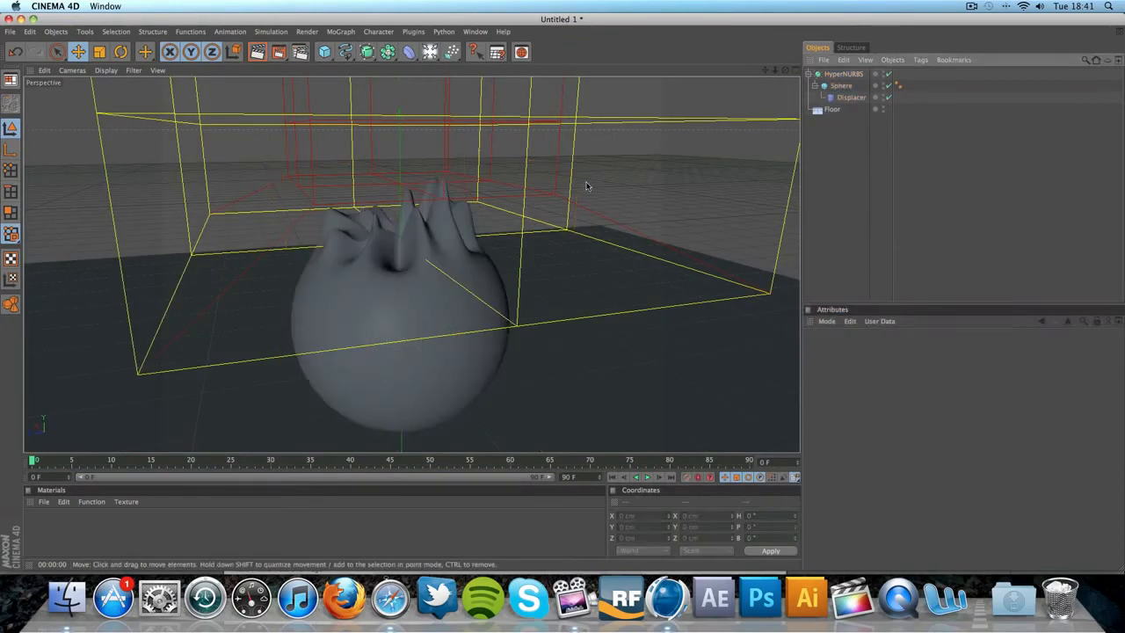
pyautogui.click(840, 74)
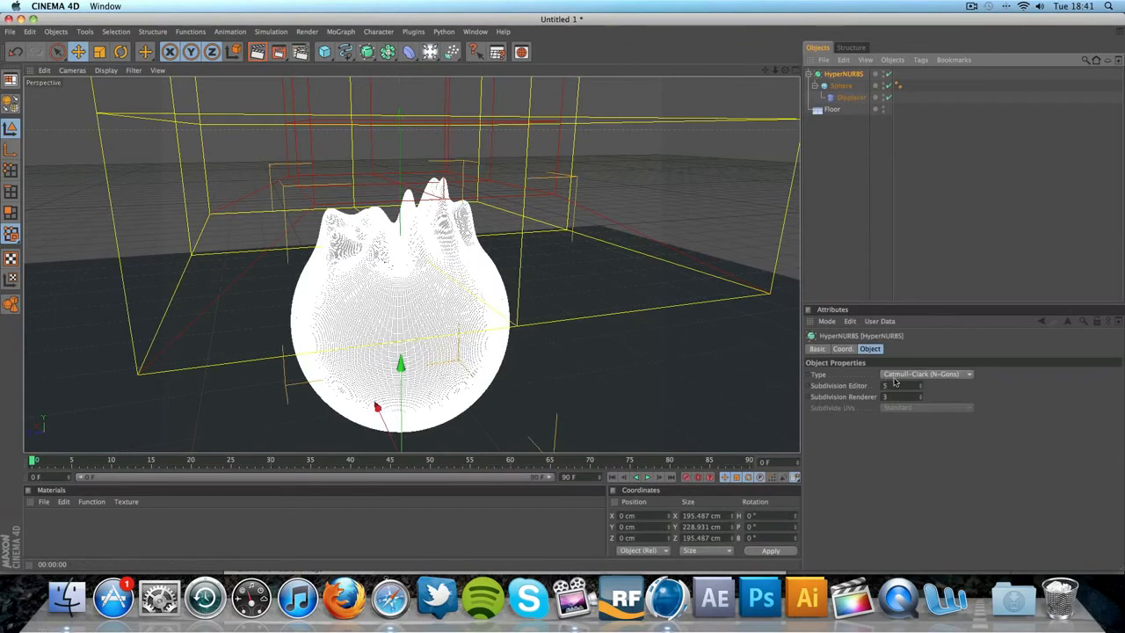